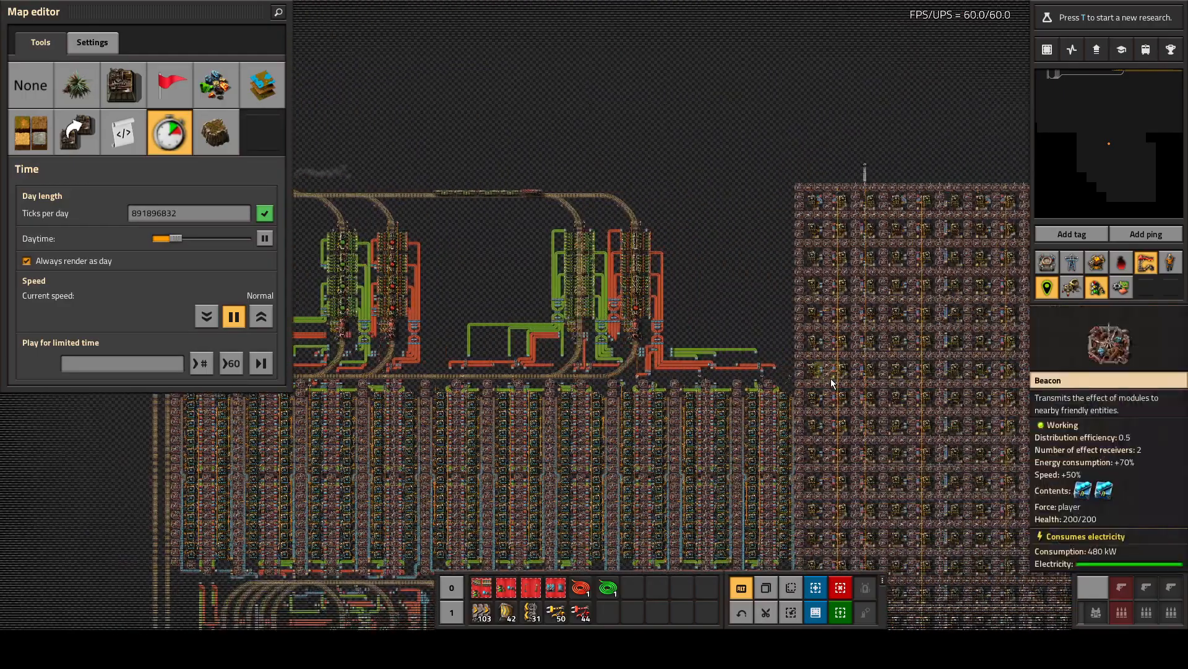
{"action": "scroll", "scroll_direction": "down", "scroll_amount": 3}
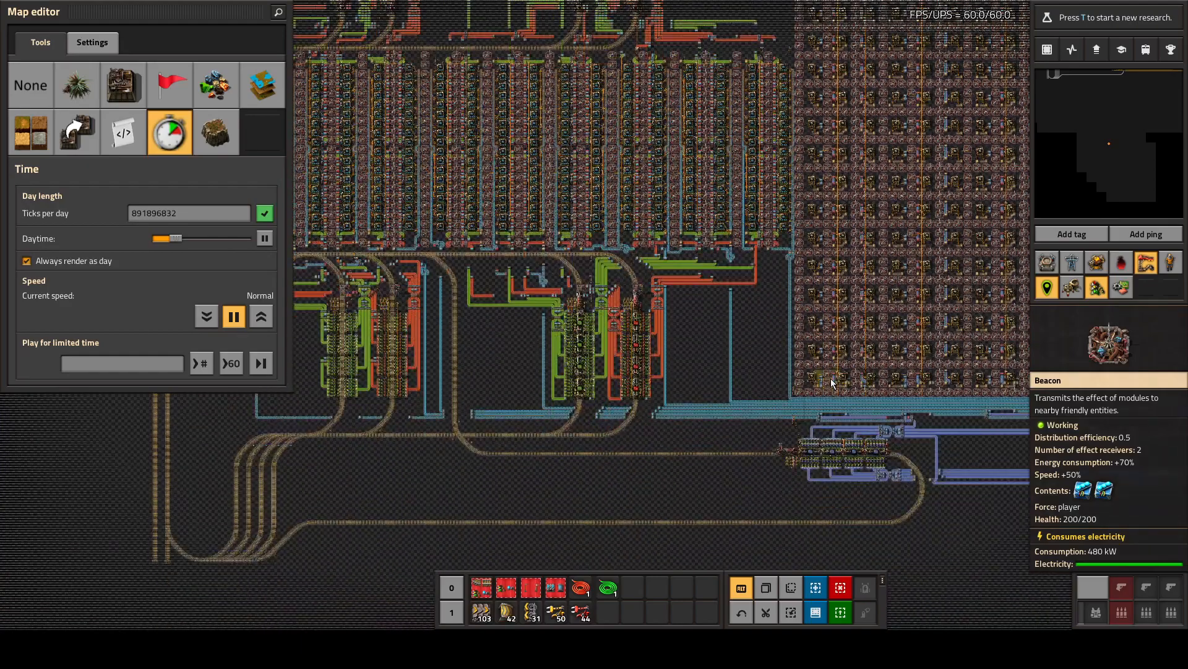